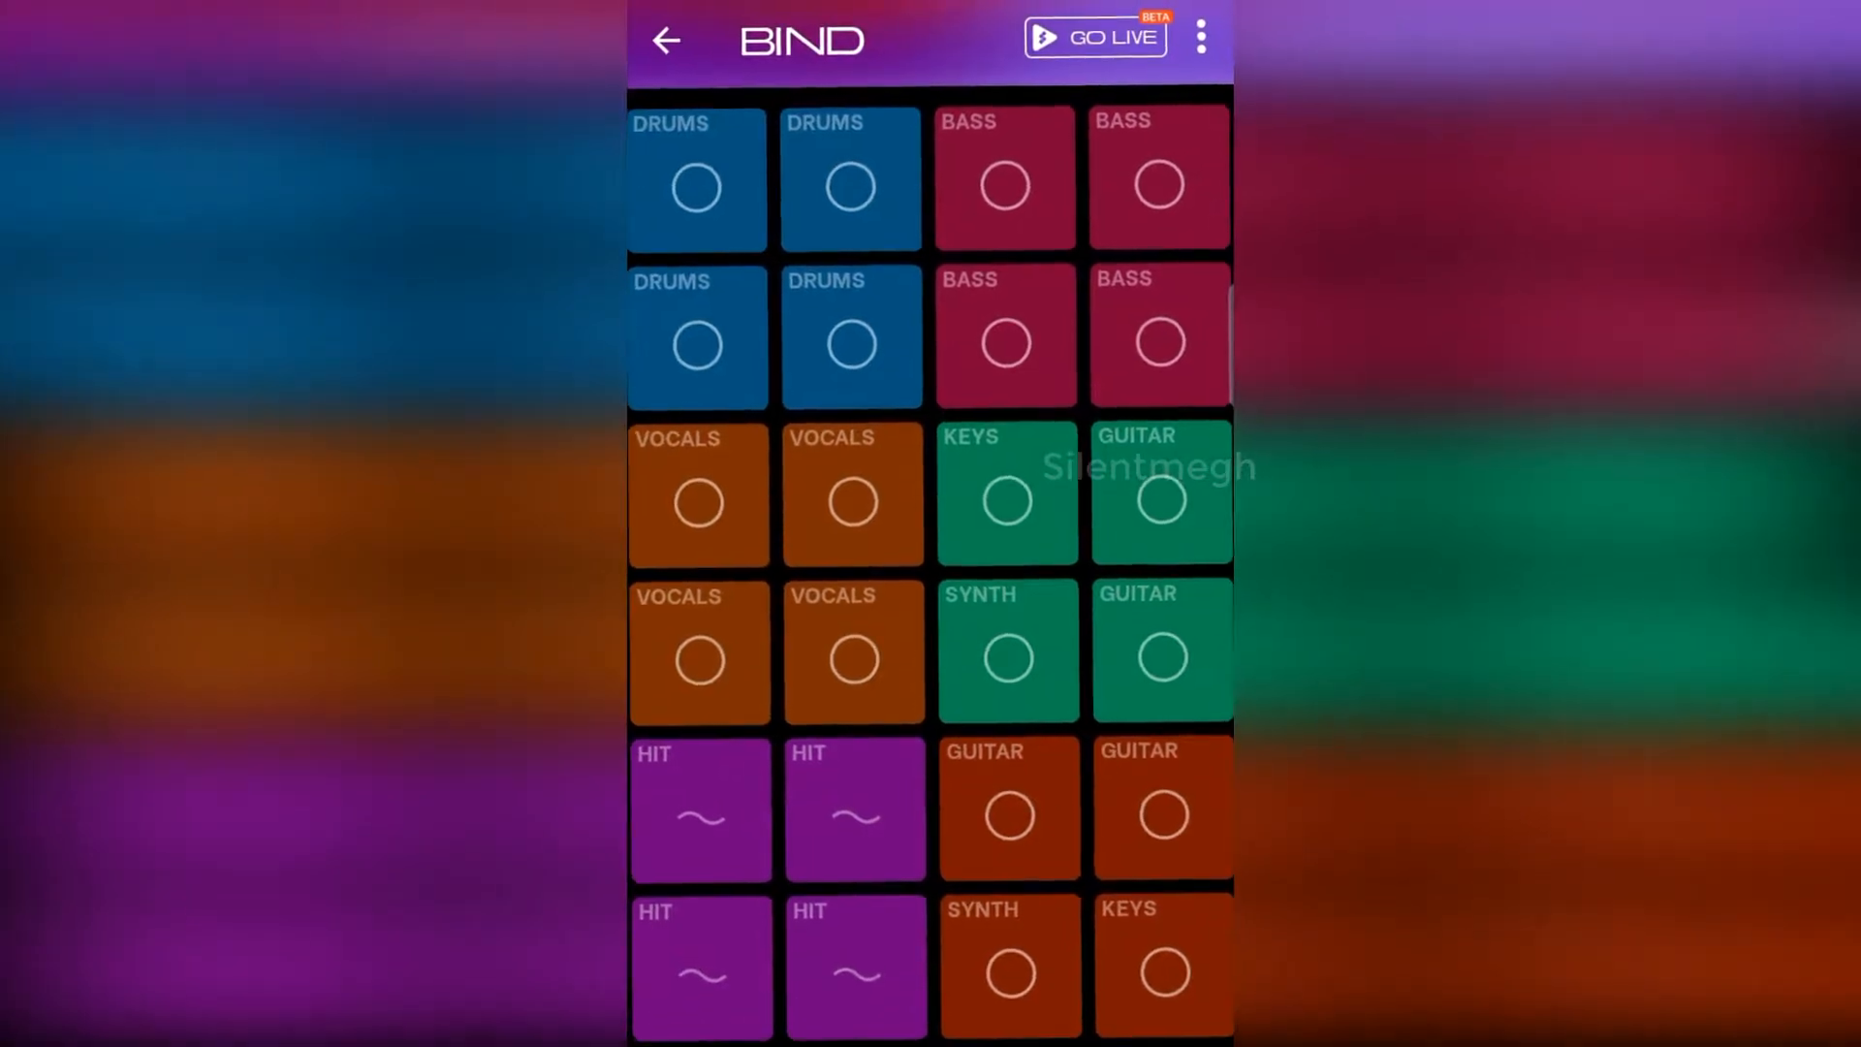
# Open the Bind pack, play the row 4 column 4 guitar loop, then layer the row 2 column 2 drums
pyautogui.click(1158, 656)
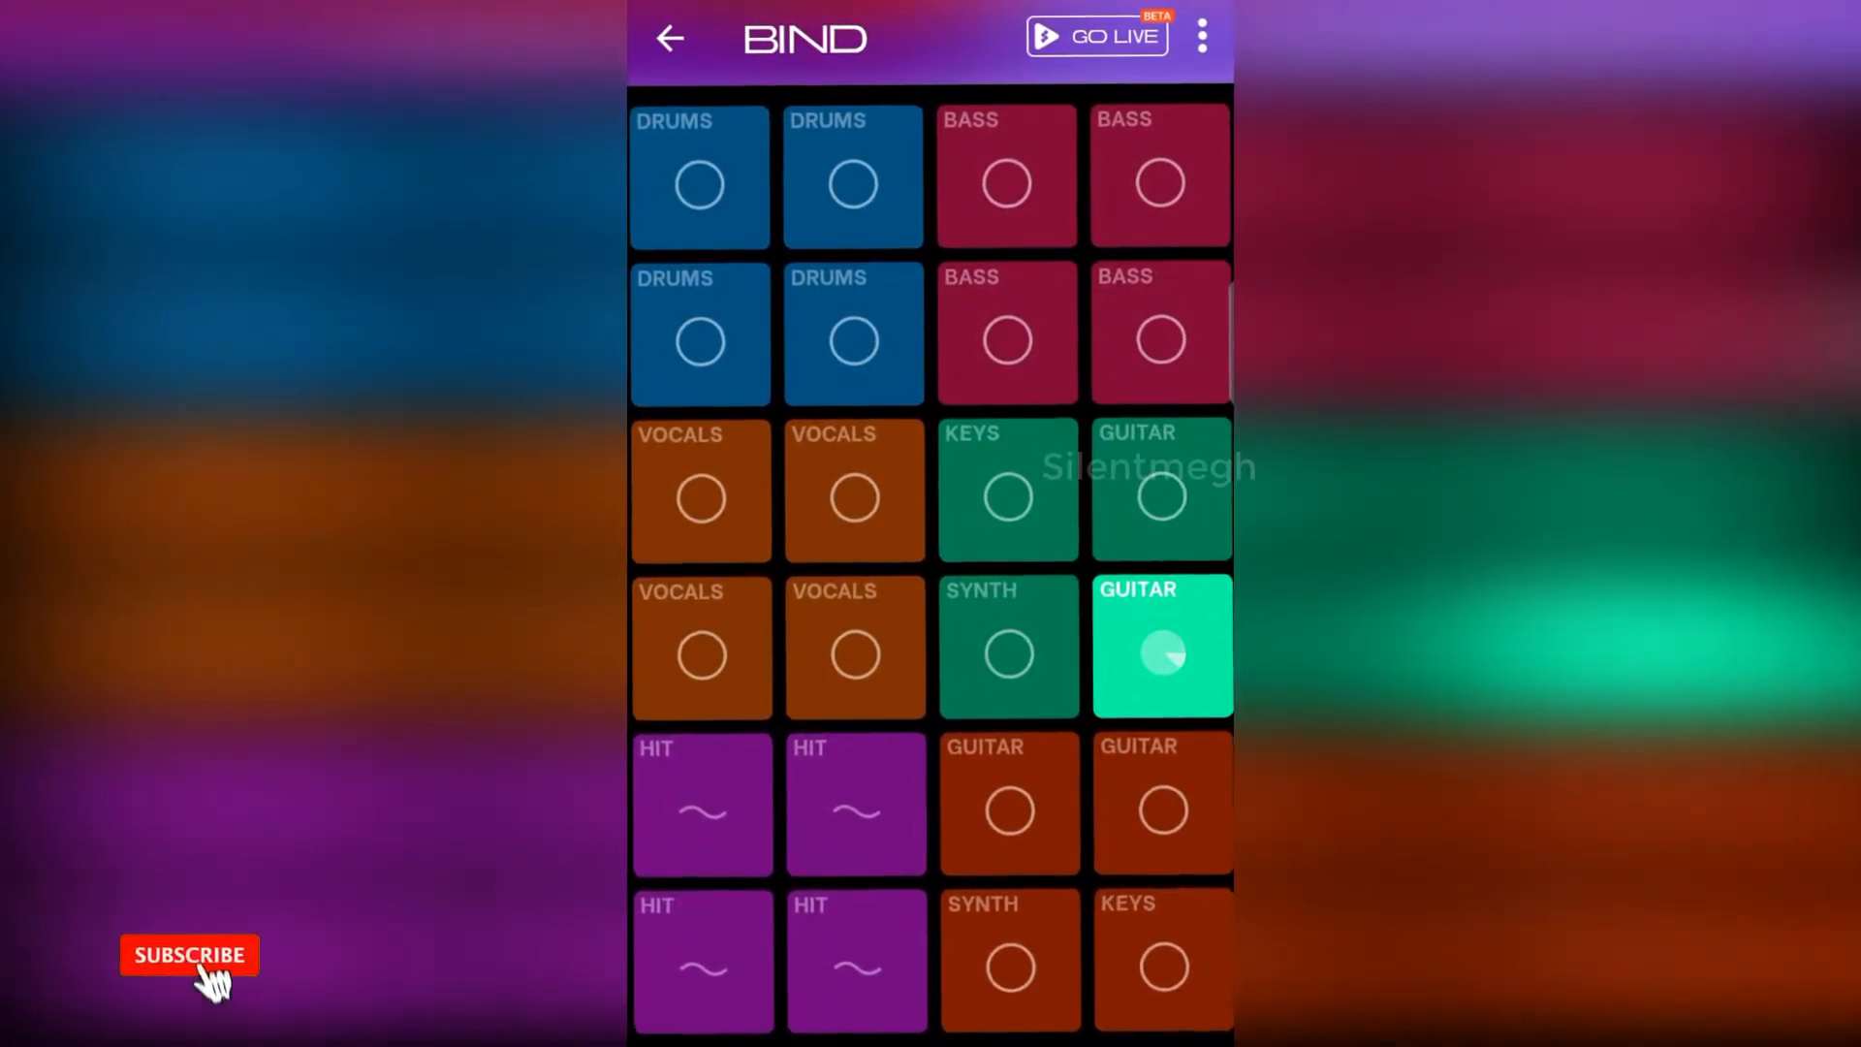
pyautogui.click(191, 981)
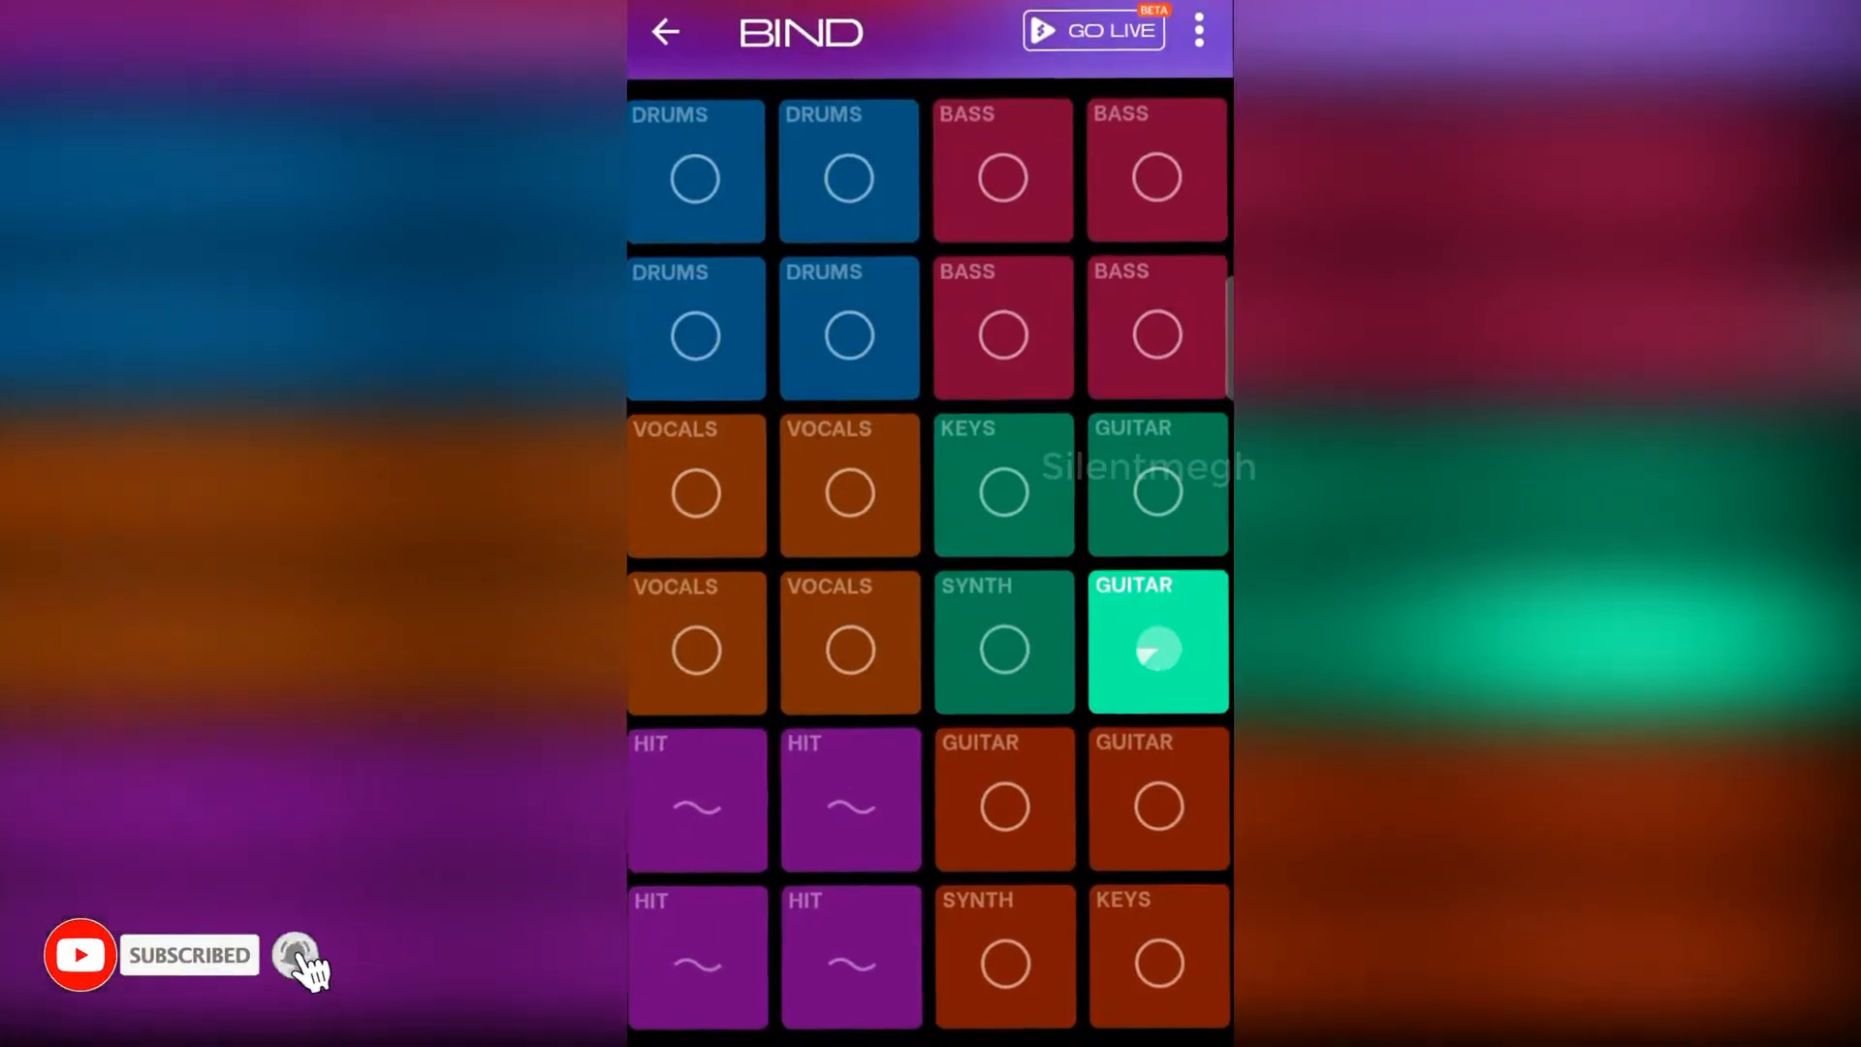
pyautogui.click(854, 335)
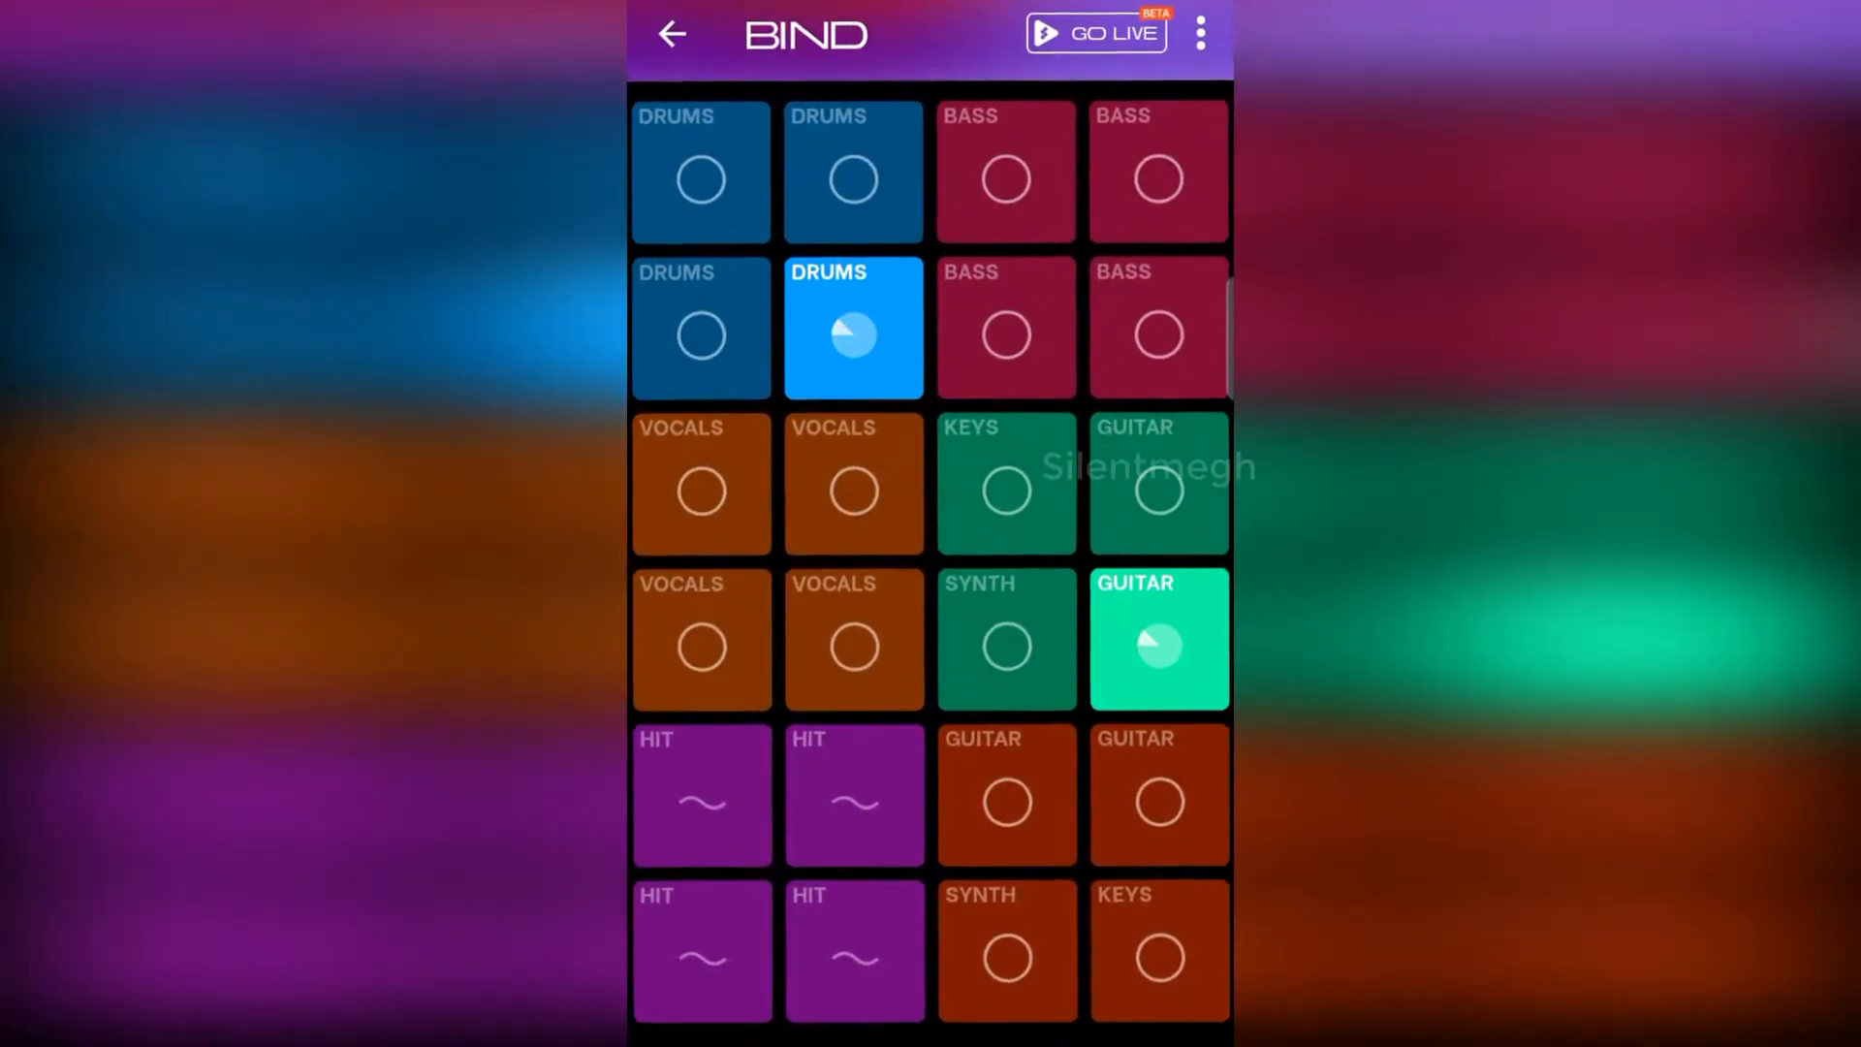
# Trigger the row 5 column 3 guitar pad and swap to the row 1 column 1 drums pad
pyautogui.click(1006, 795)
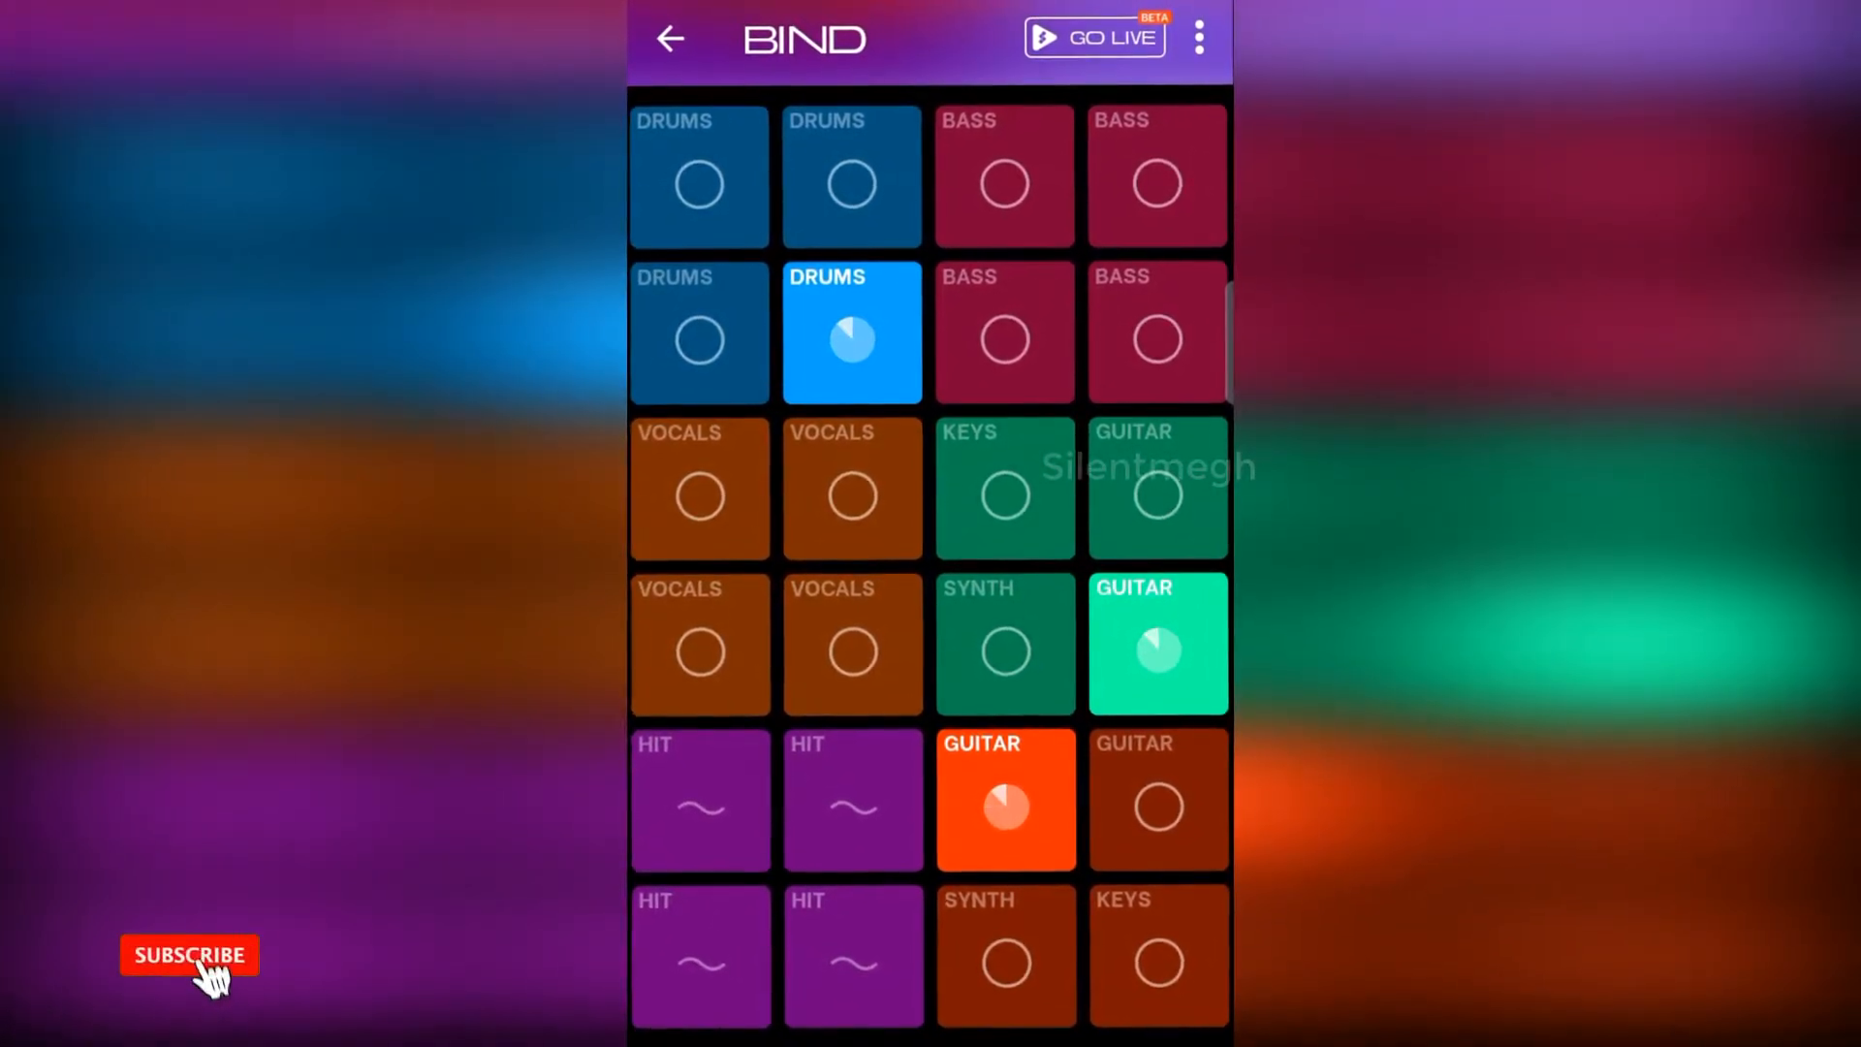
pyautogui.click(189, 954)
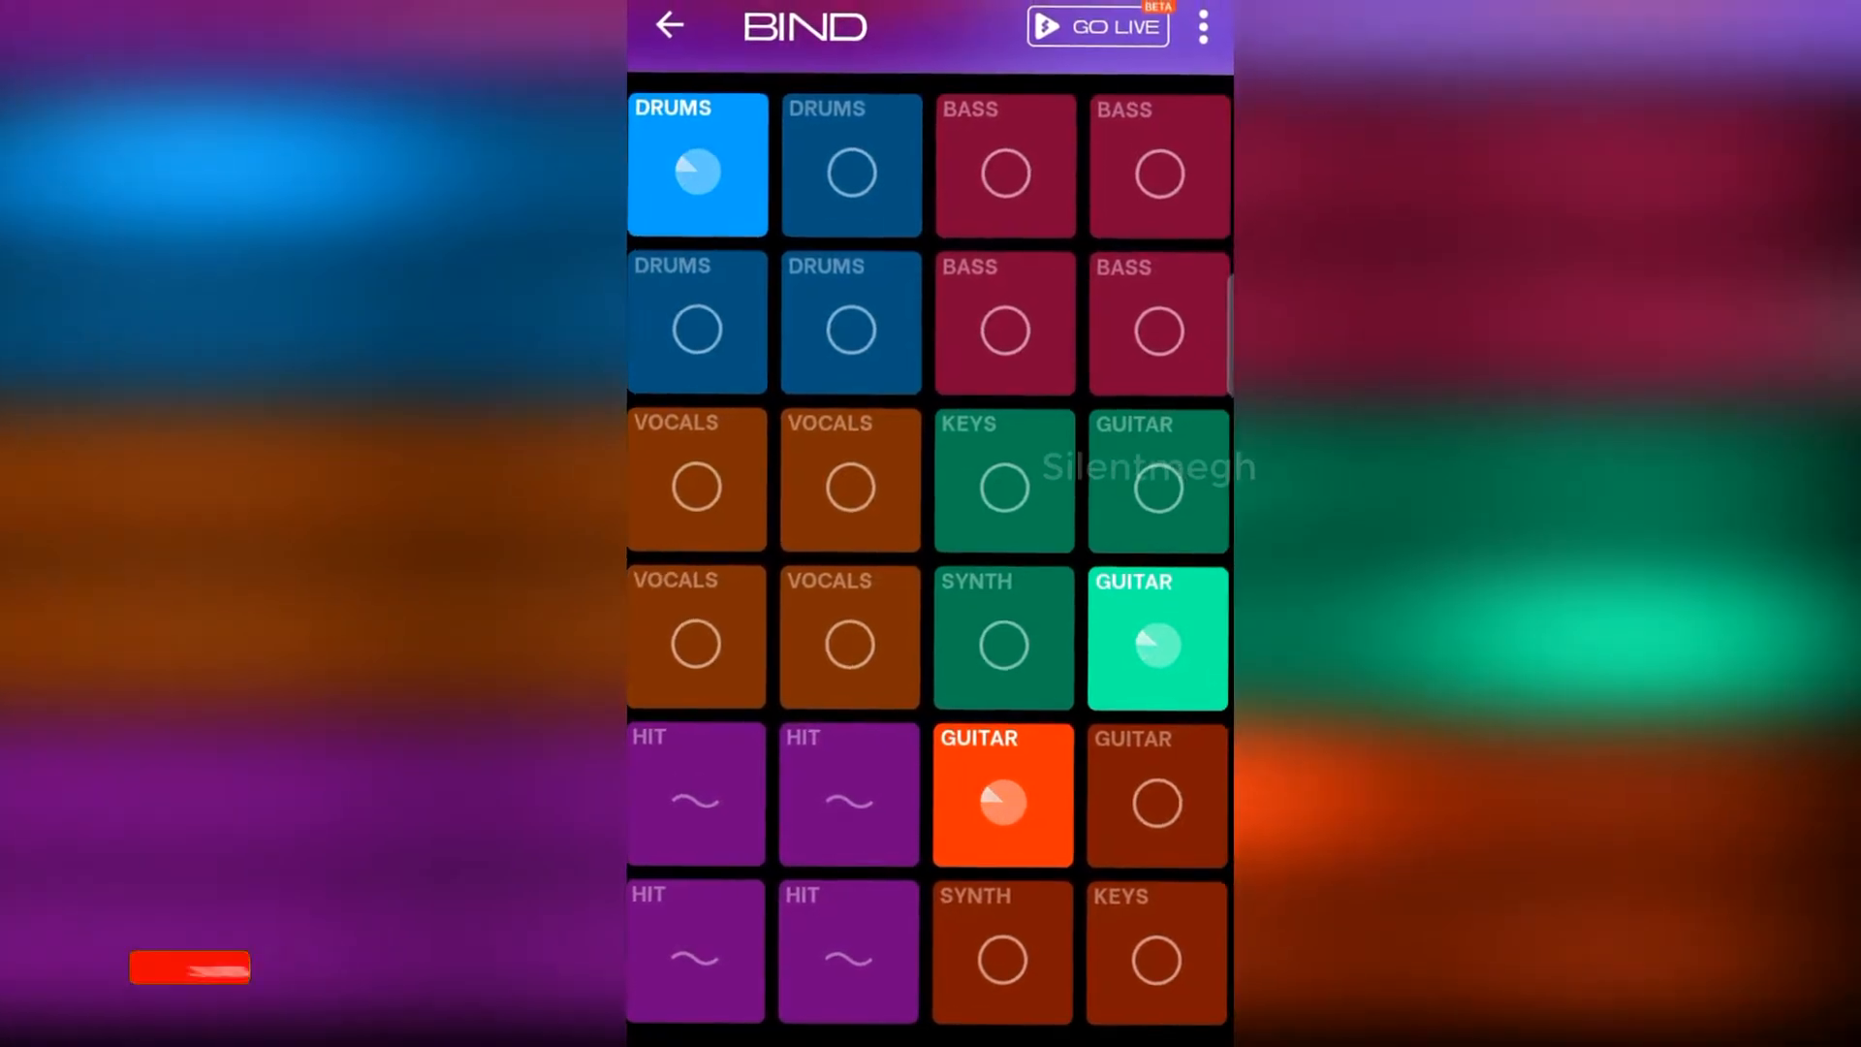
pyautogui.click(851, 483)
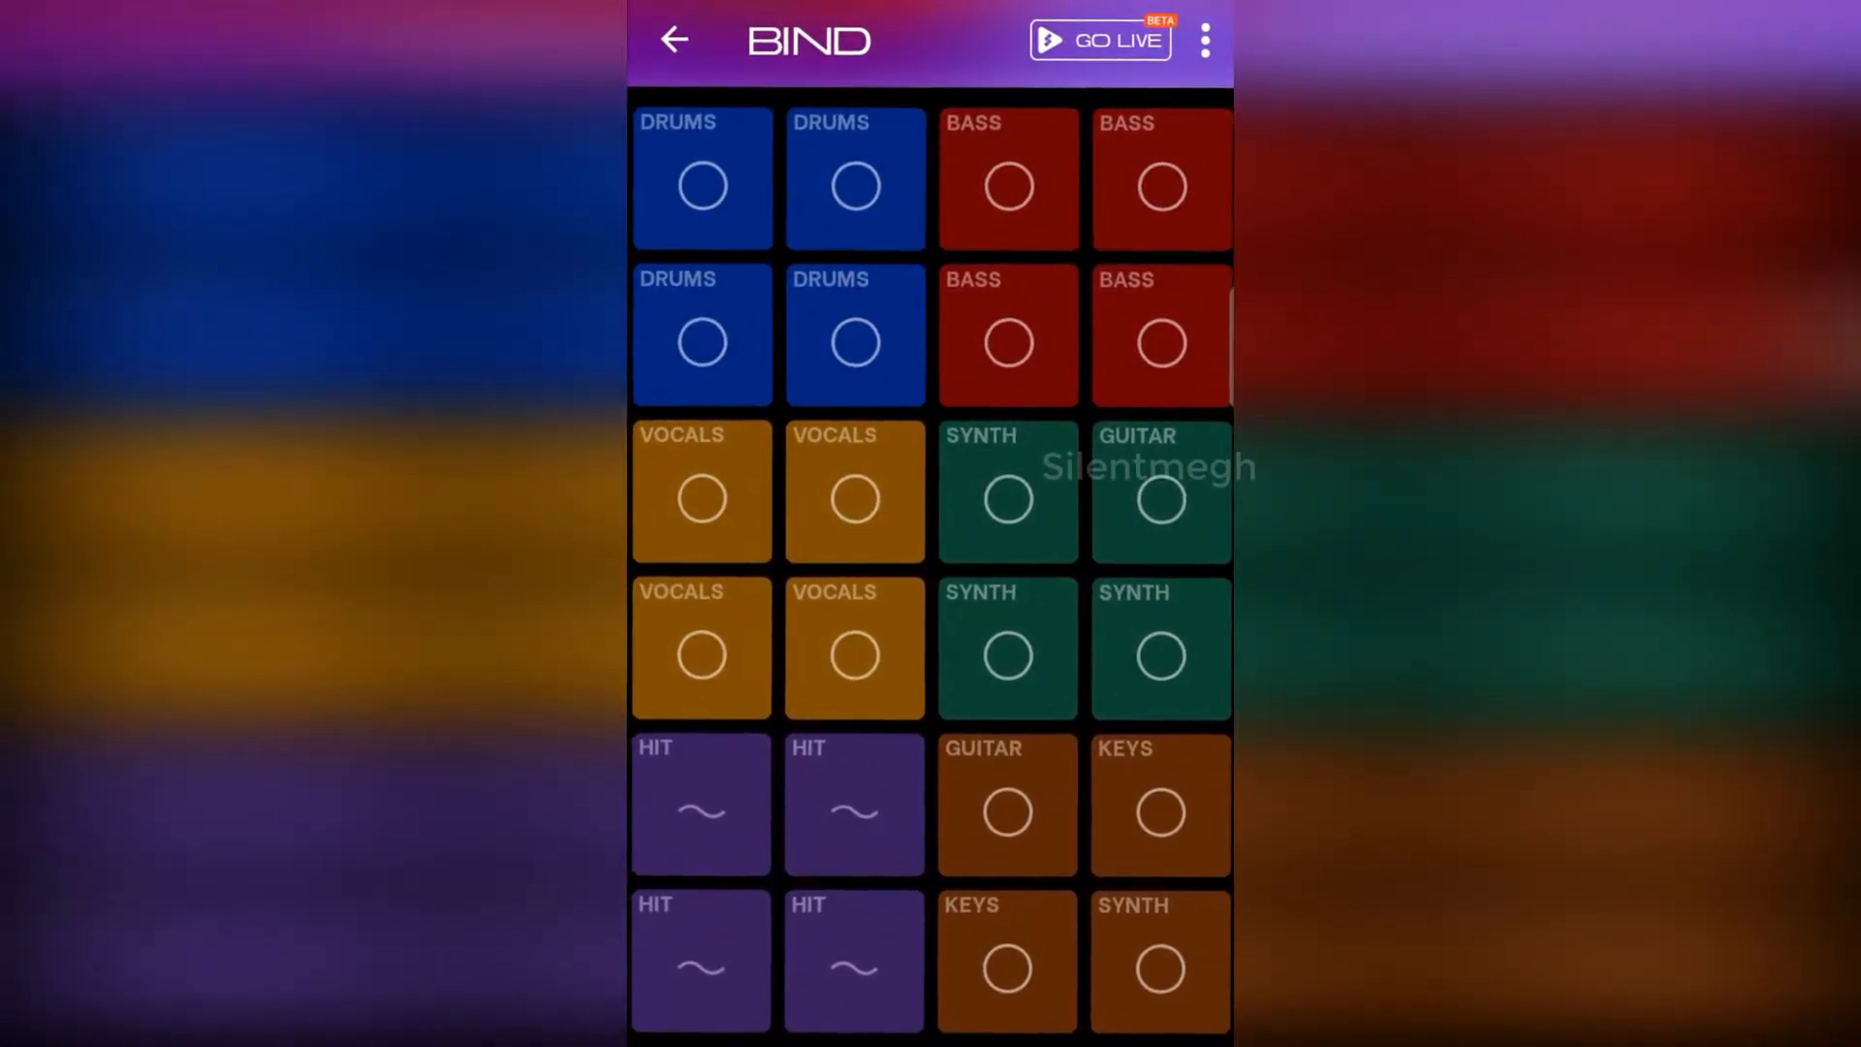
# Rebuild the beat with drums and guitar pads, adding the bottom-row column 3 synth loop
pyautogui.click(1004, 645)
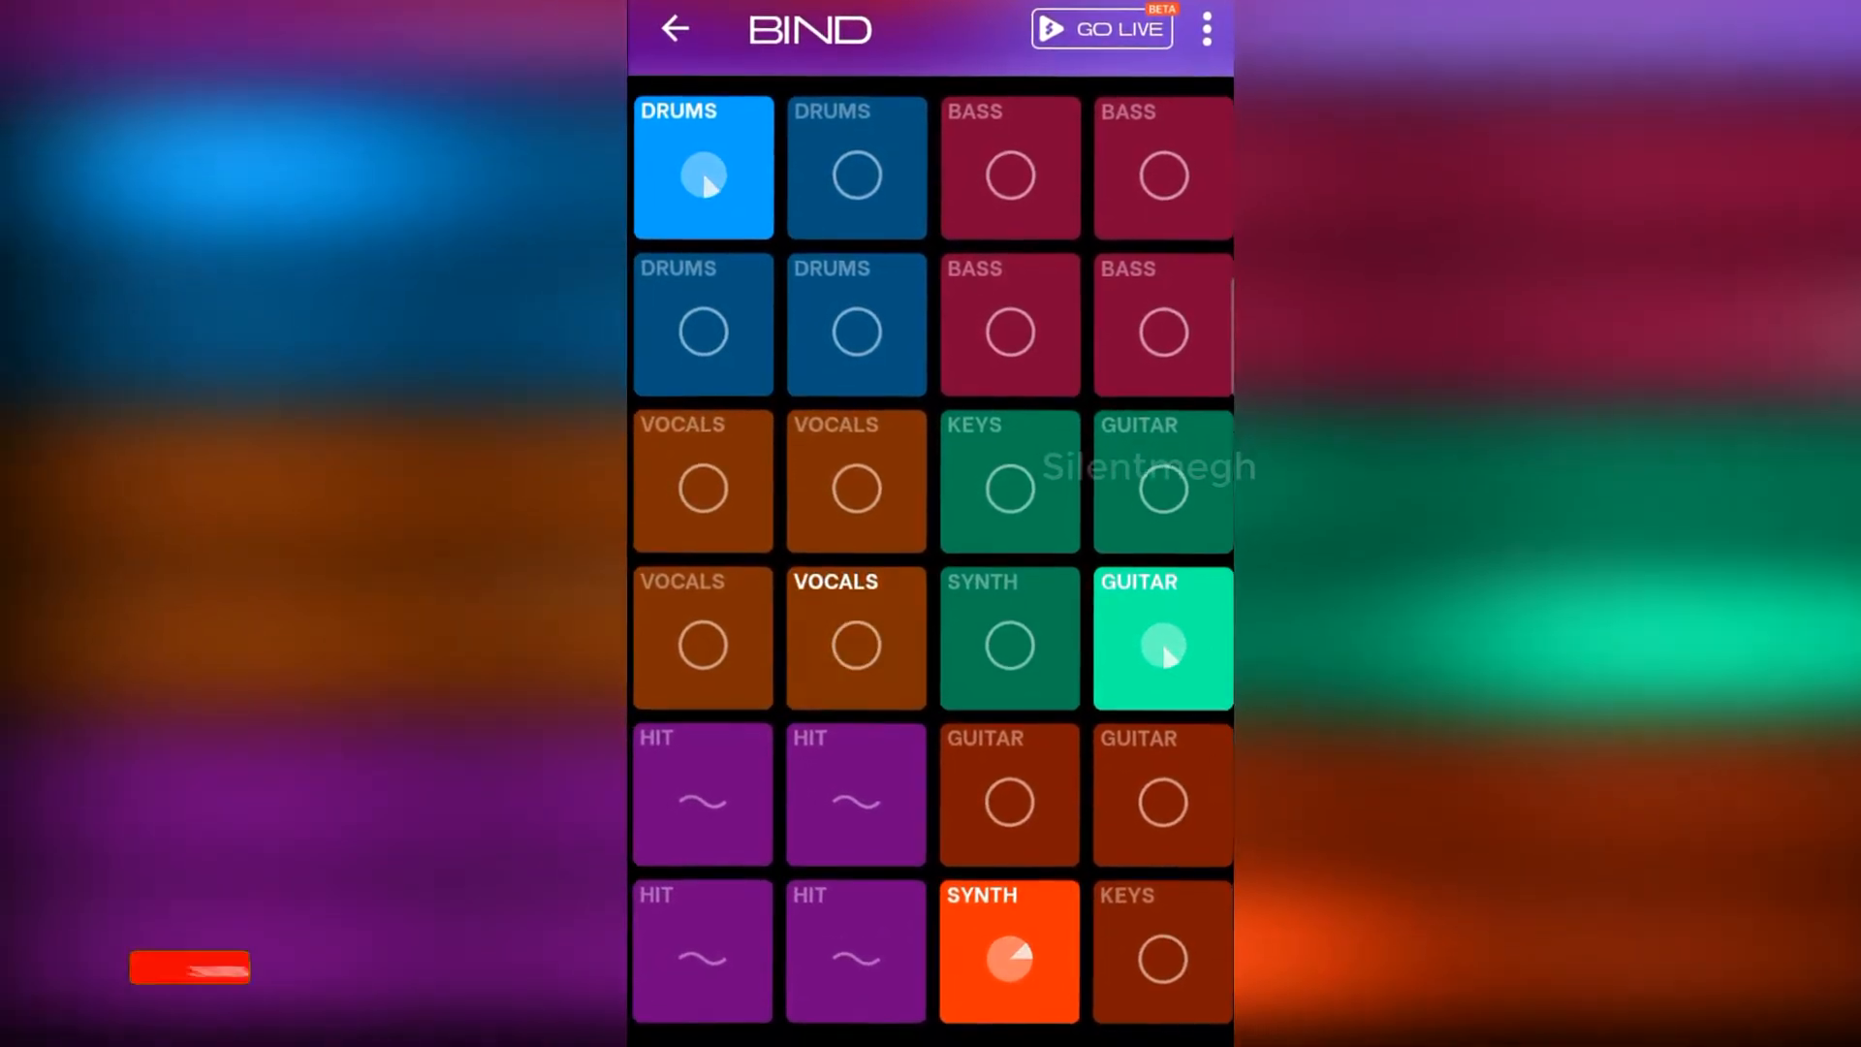
pyautogui.click(853, 644)
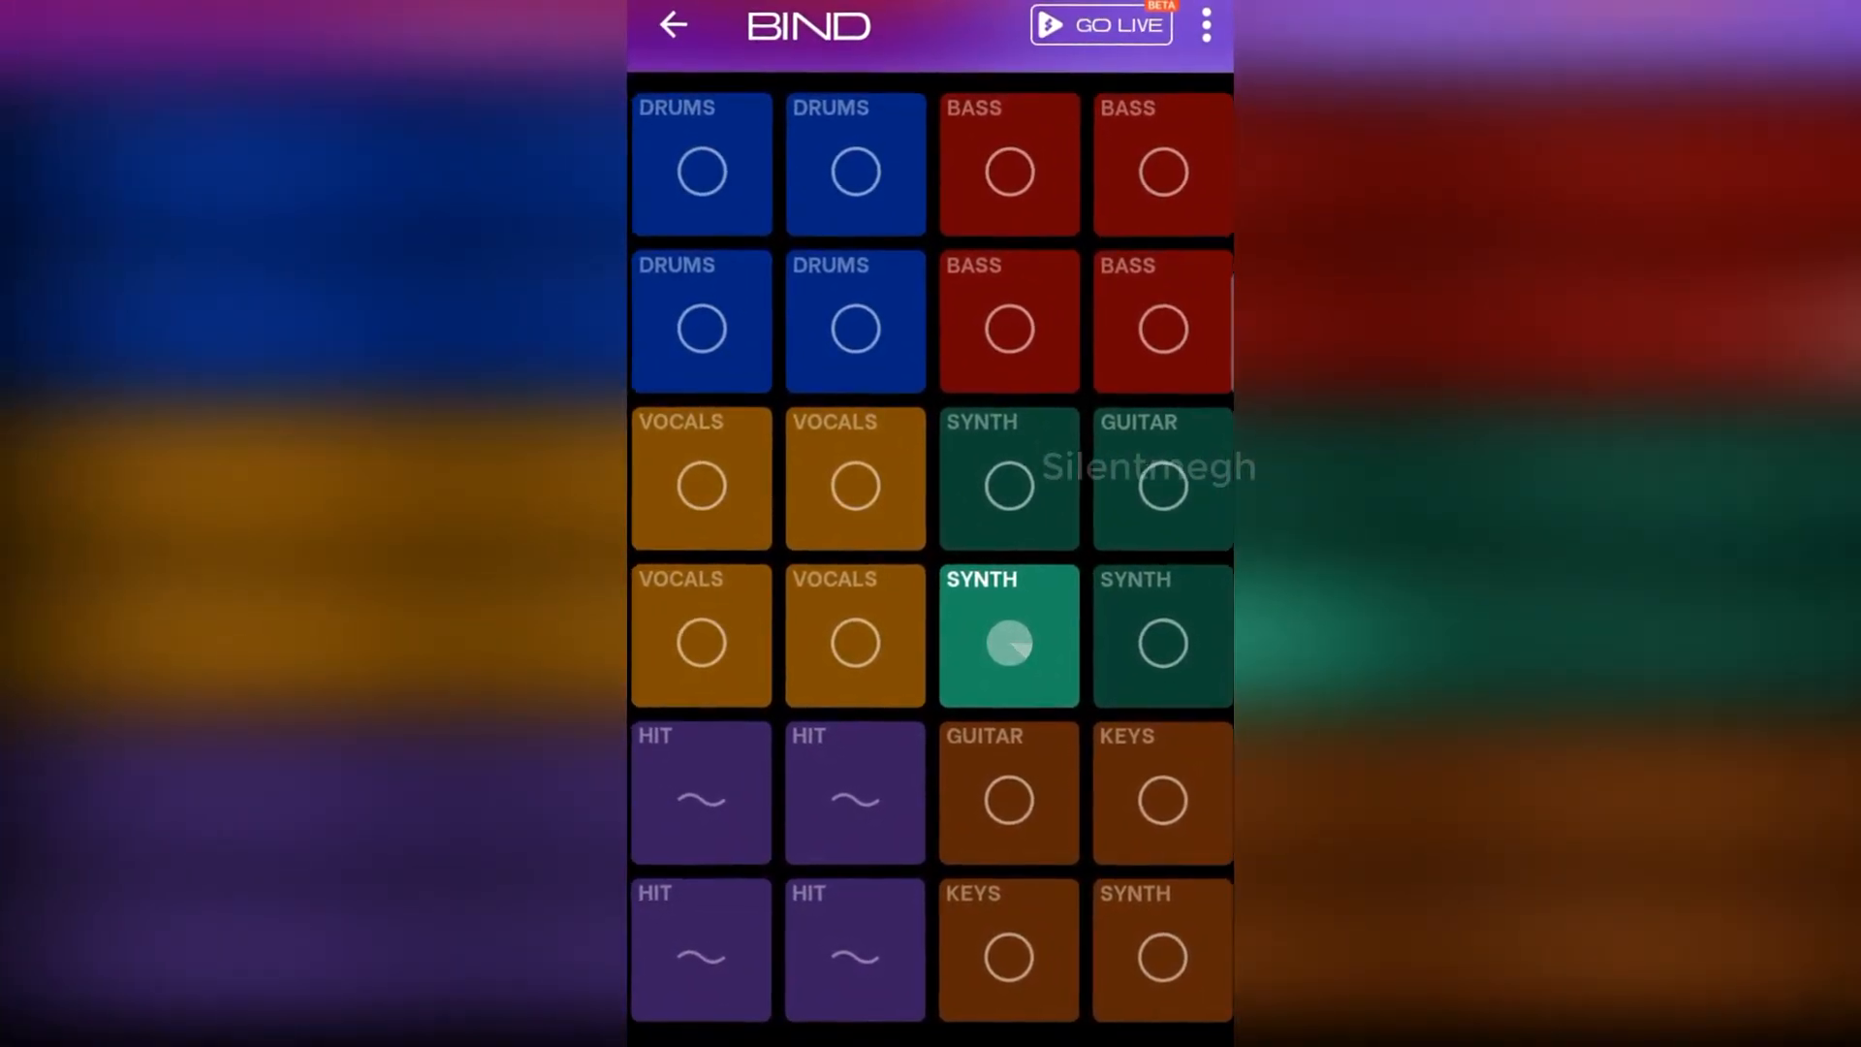
pyautogui.click(1006, 951)
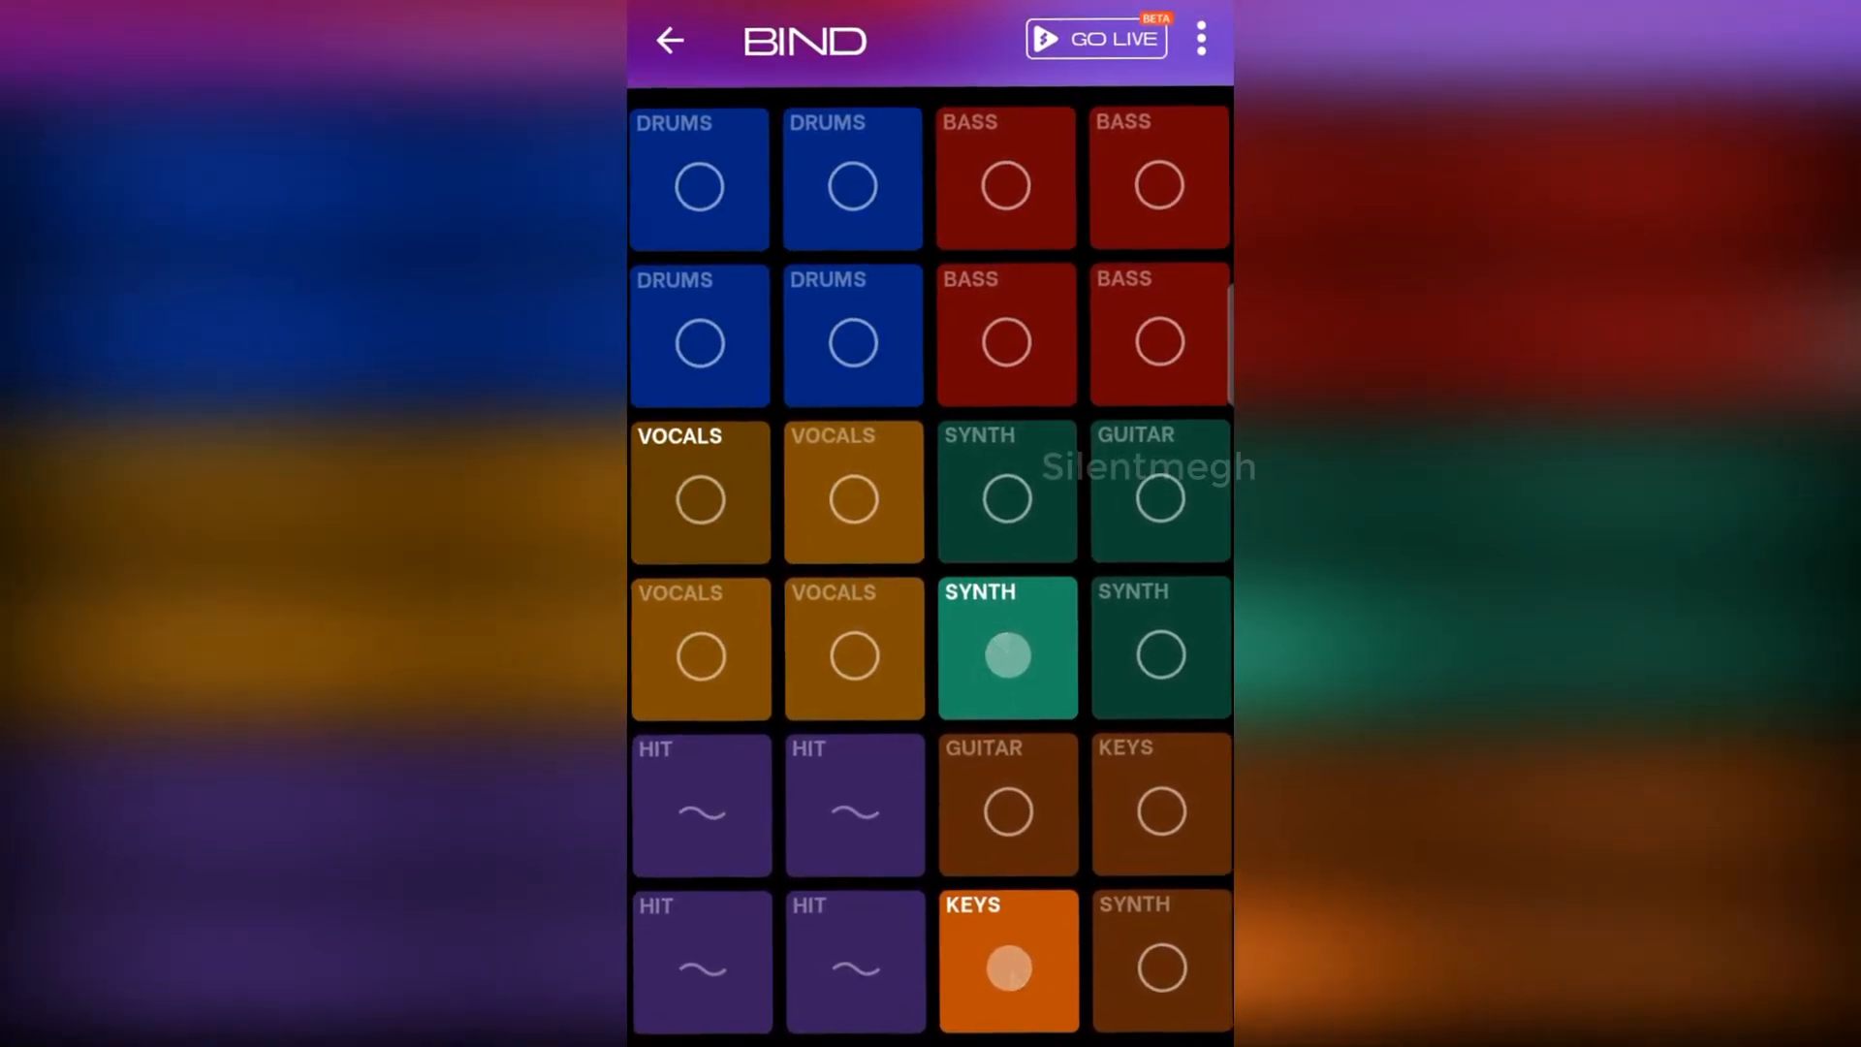
pyautogui.click(700, 494)
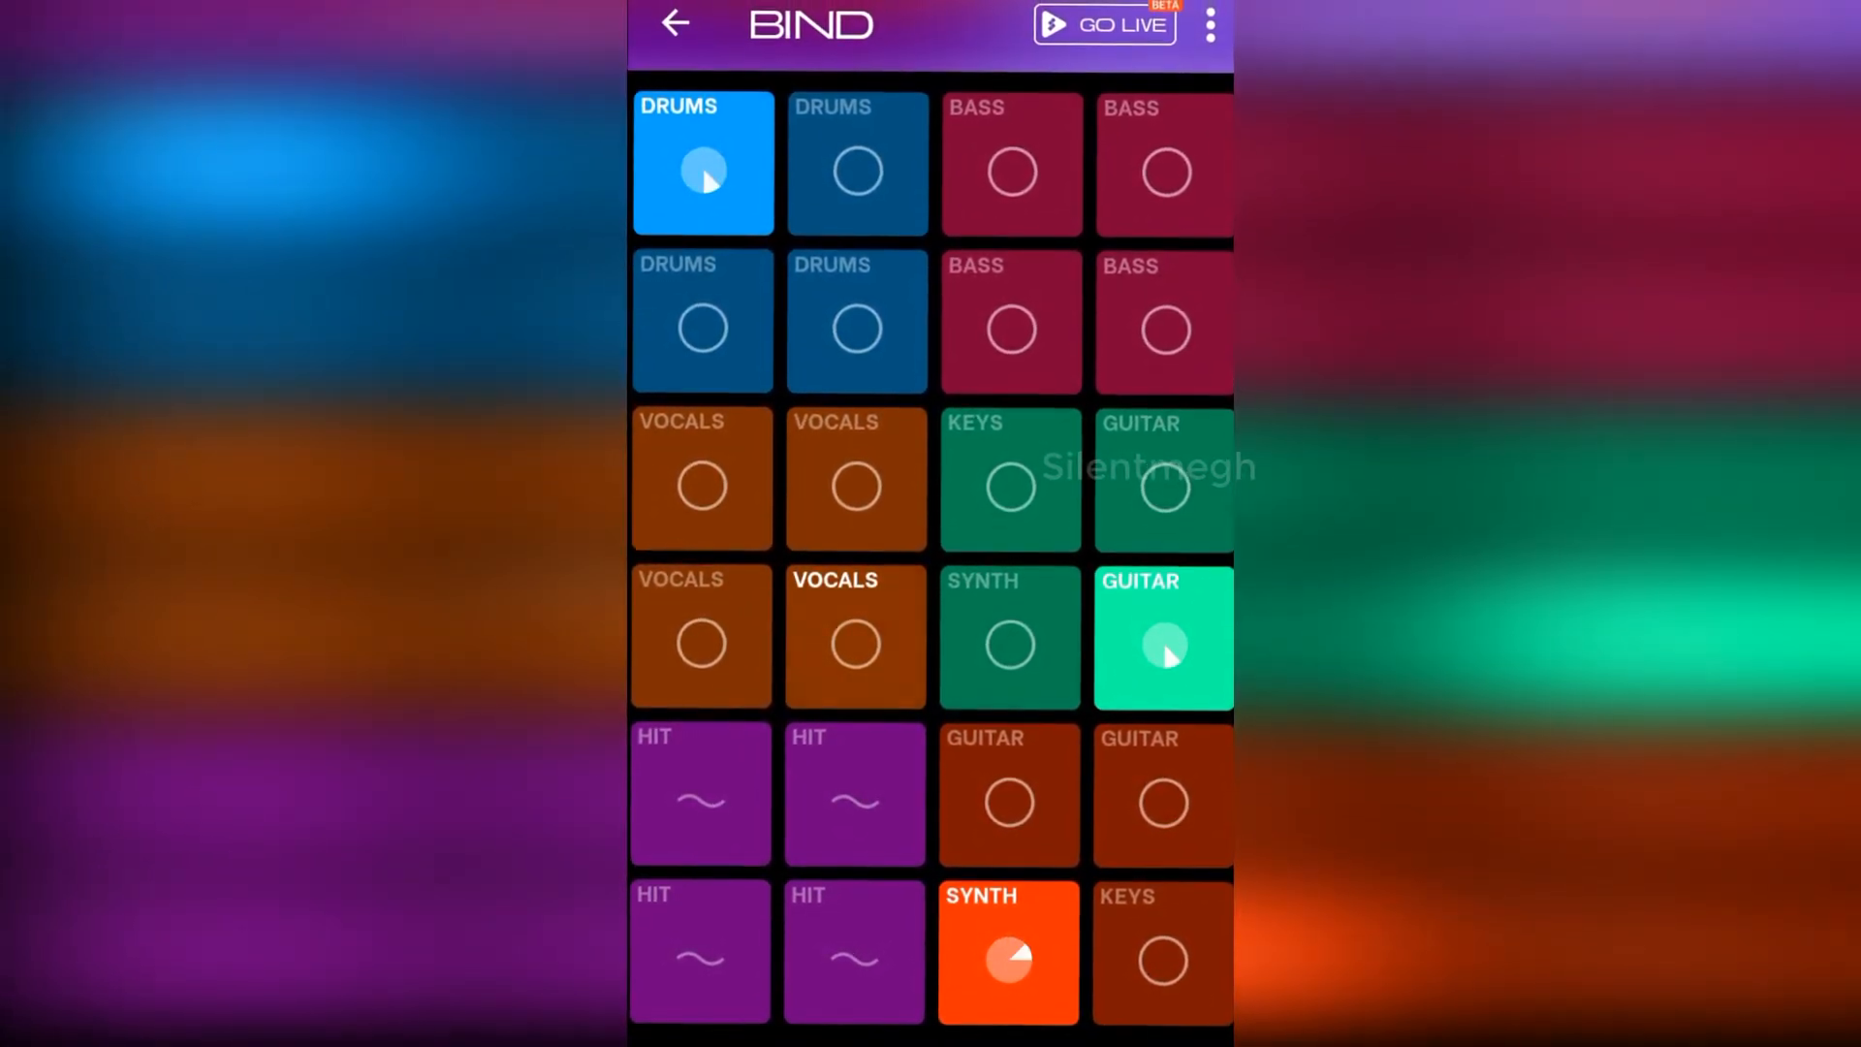
pyautogui.click(855, 646)
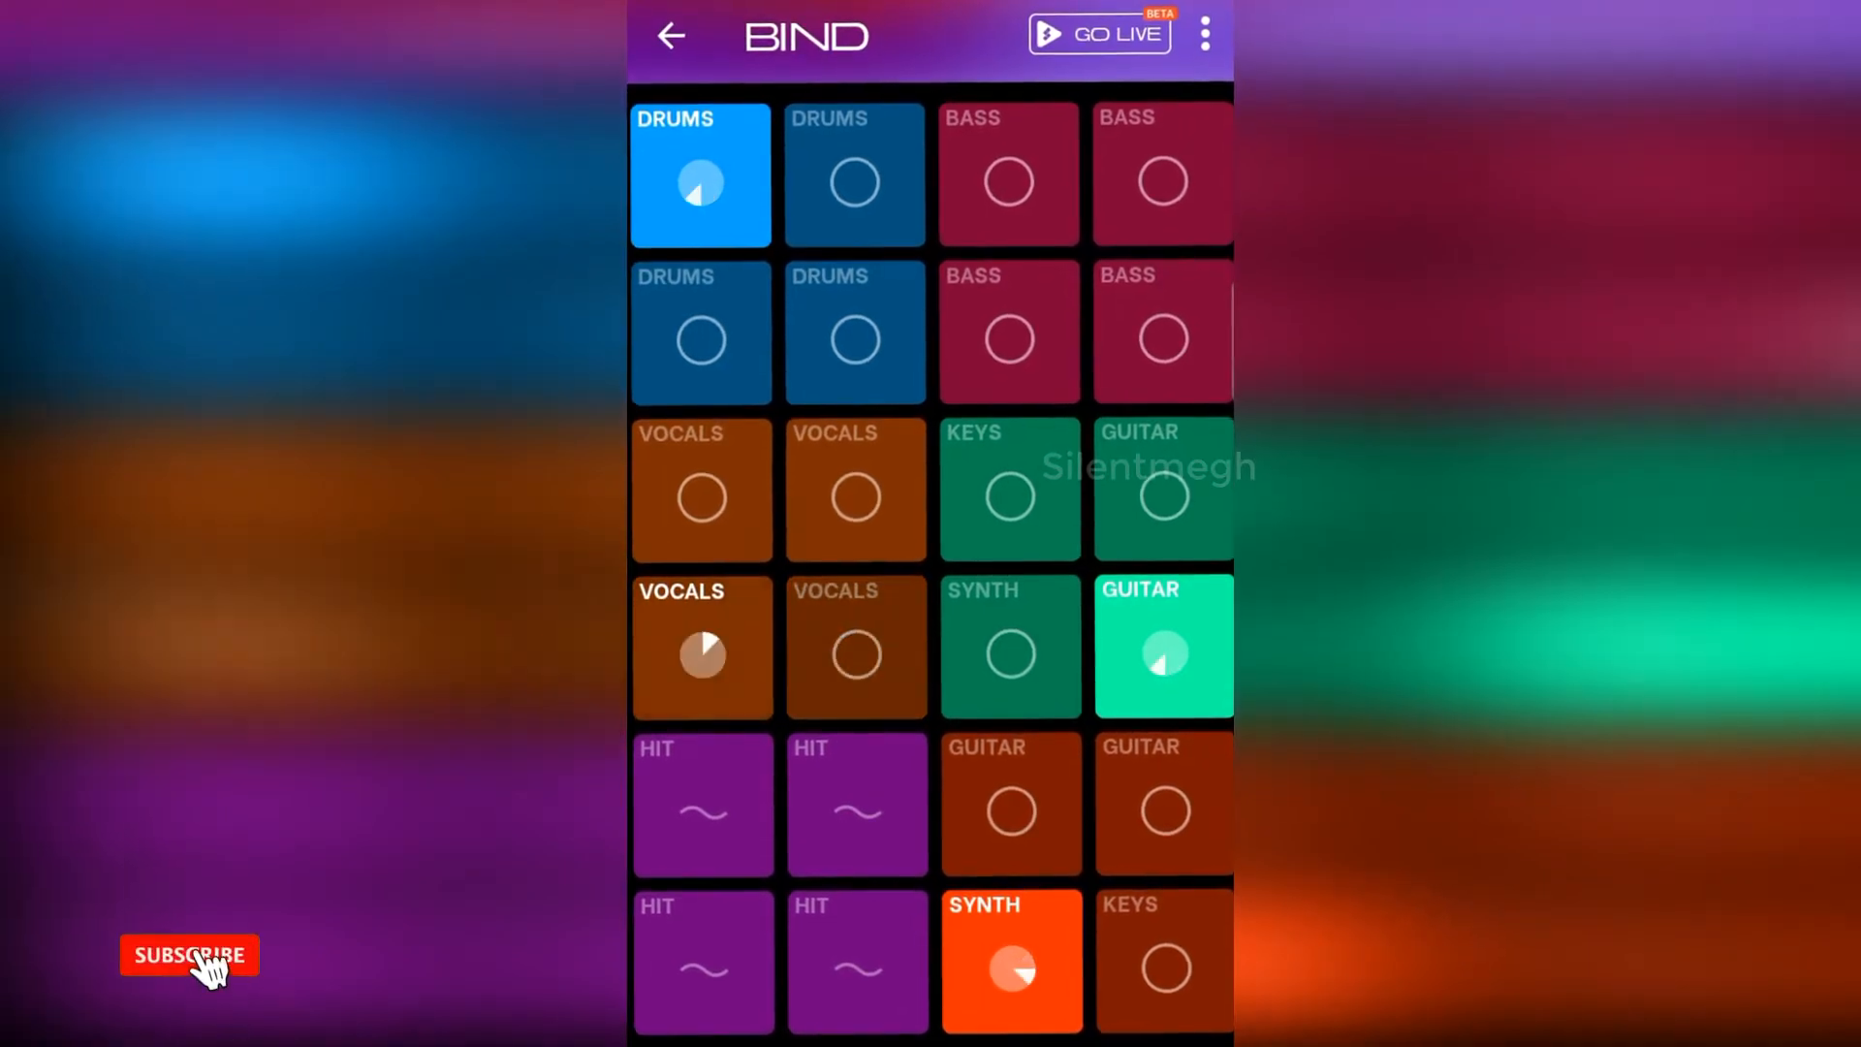
# Toggle the row 4 column 1 vocals pad on, then off again
pyautogui.click(189, 954)
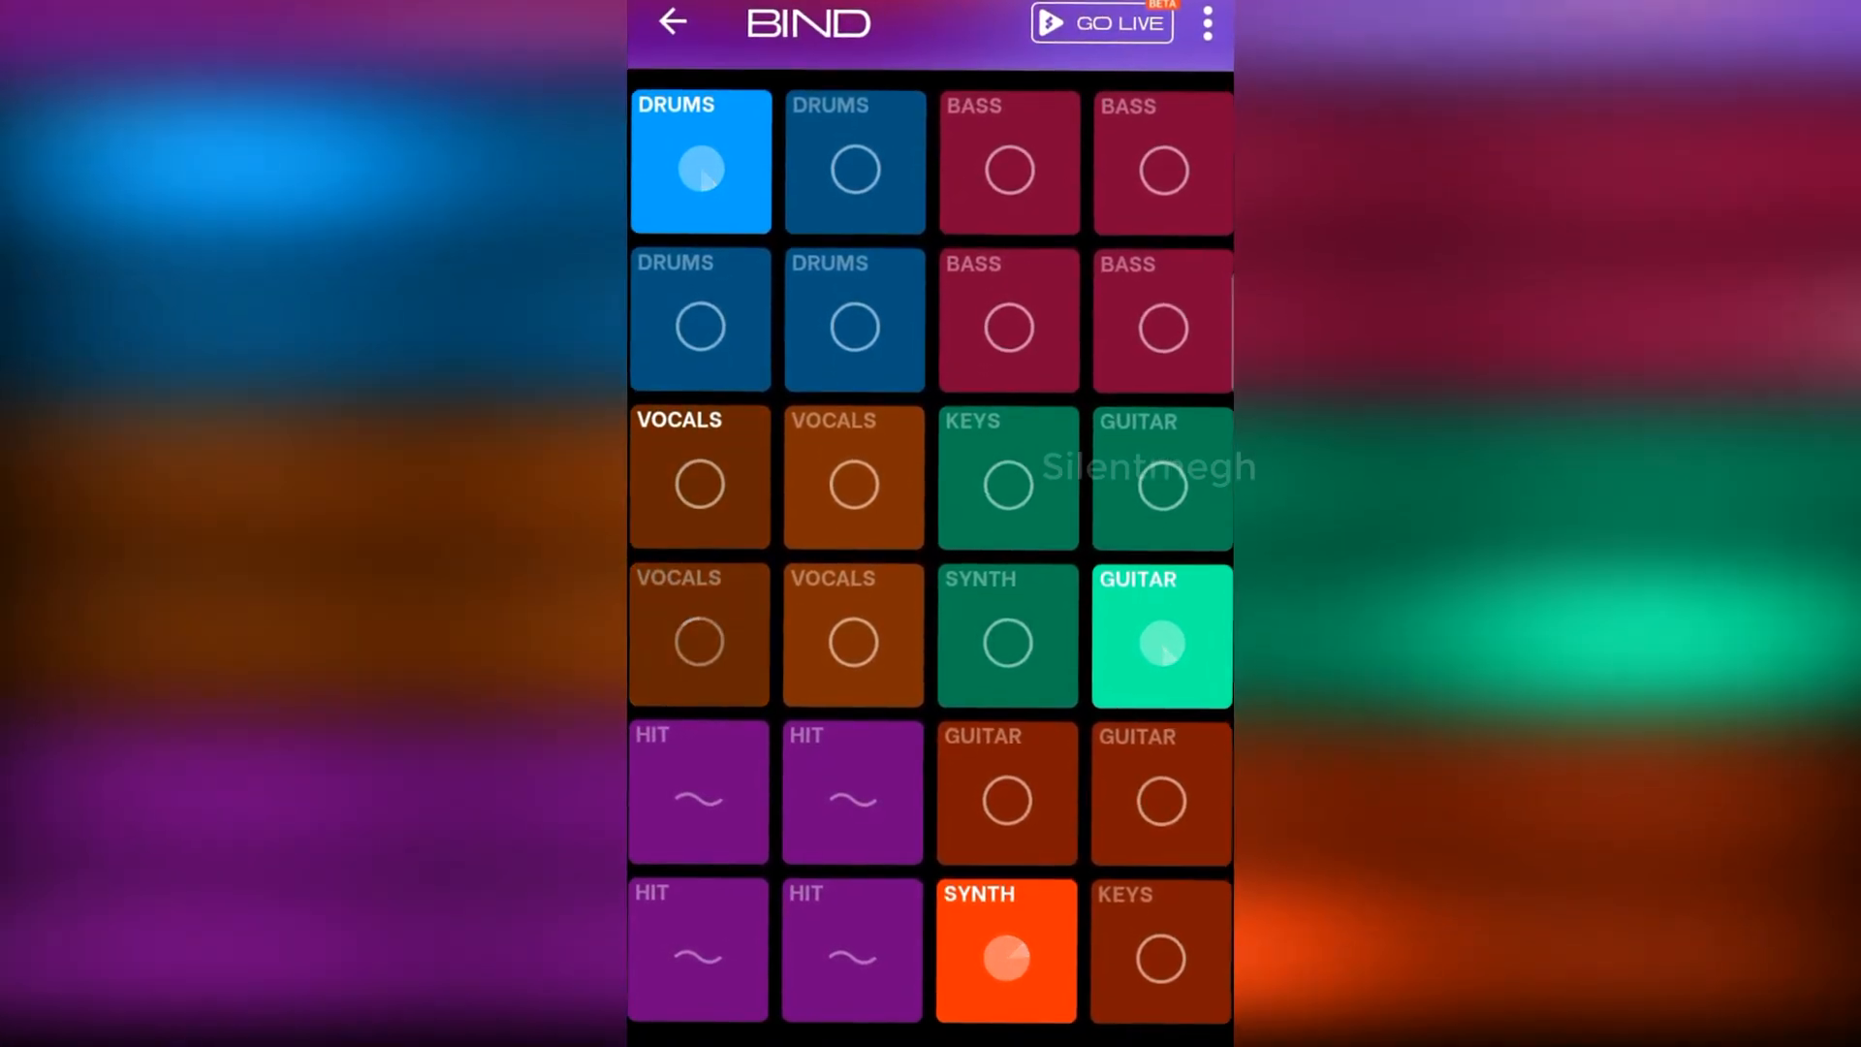
pyautogui.click(701, 484)
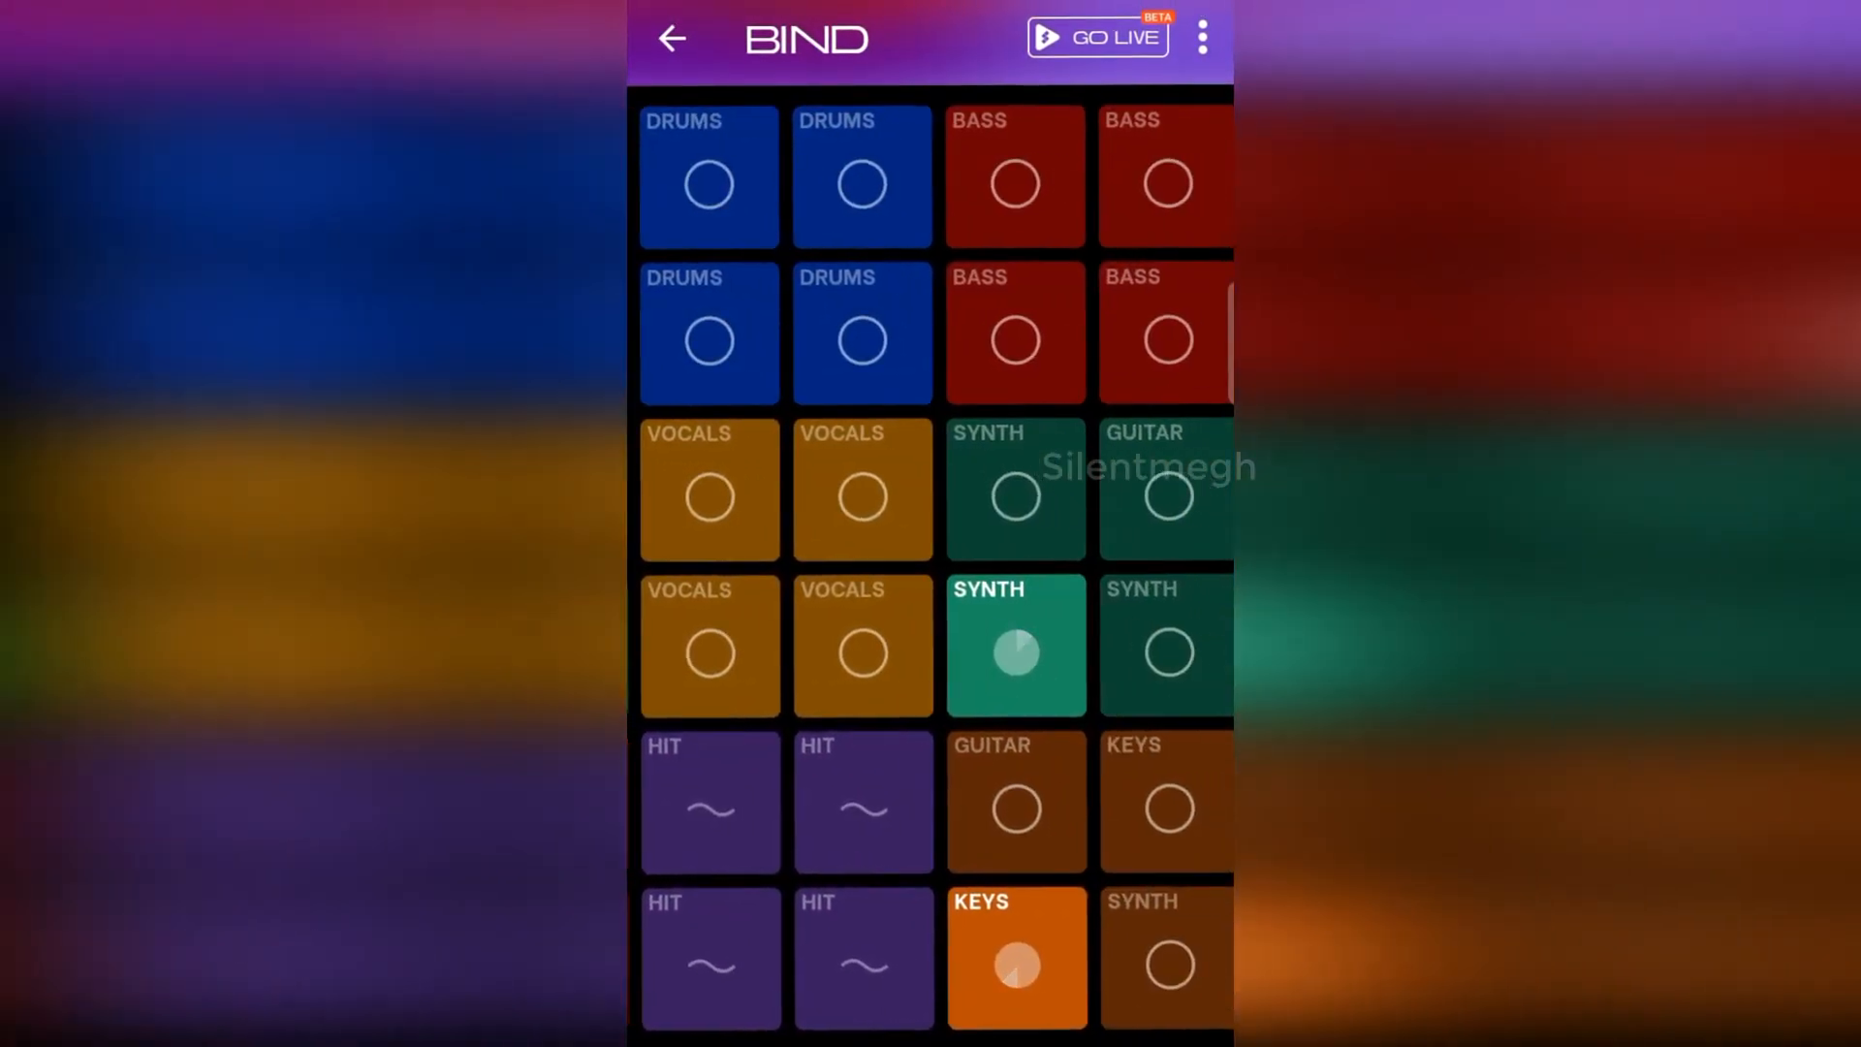
# Tap the row 3 column 2 vocals pad over the drums, guitar and synth loops
pyautogui.click(852, 486)
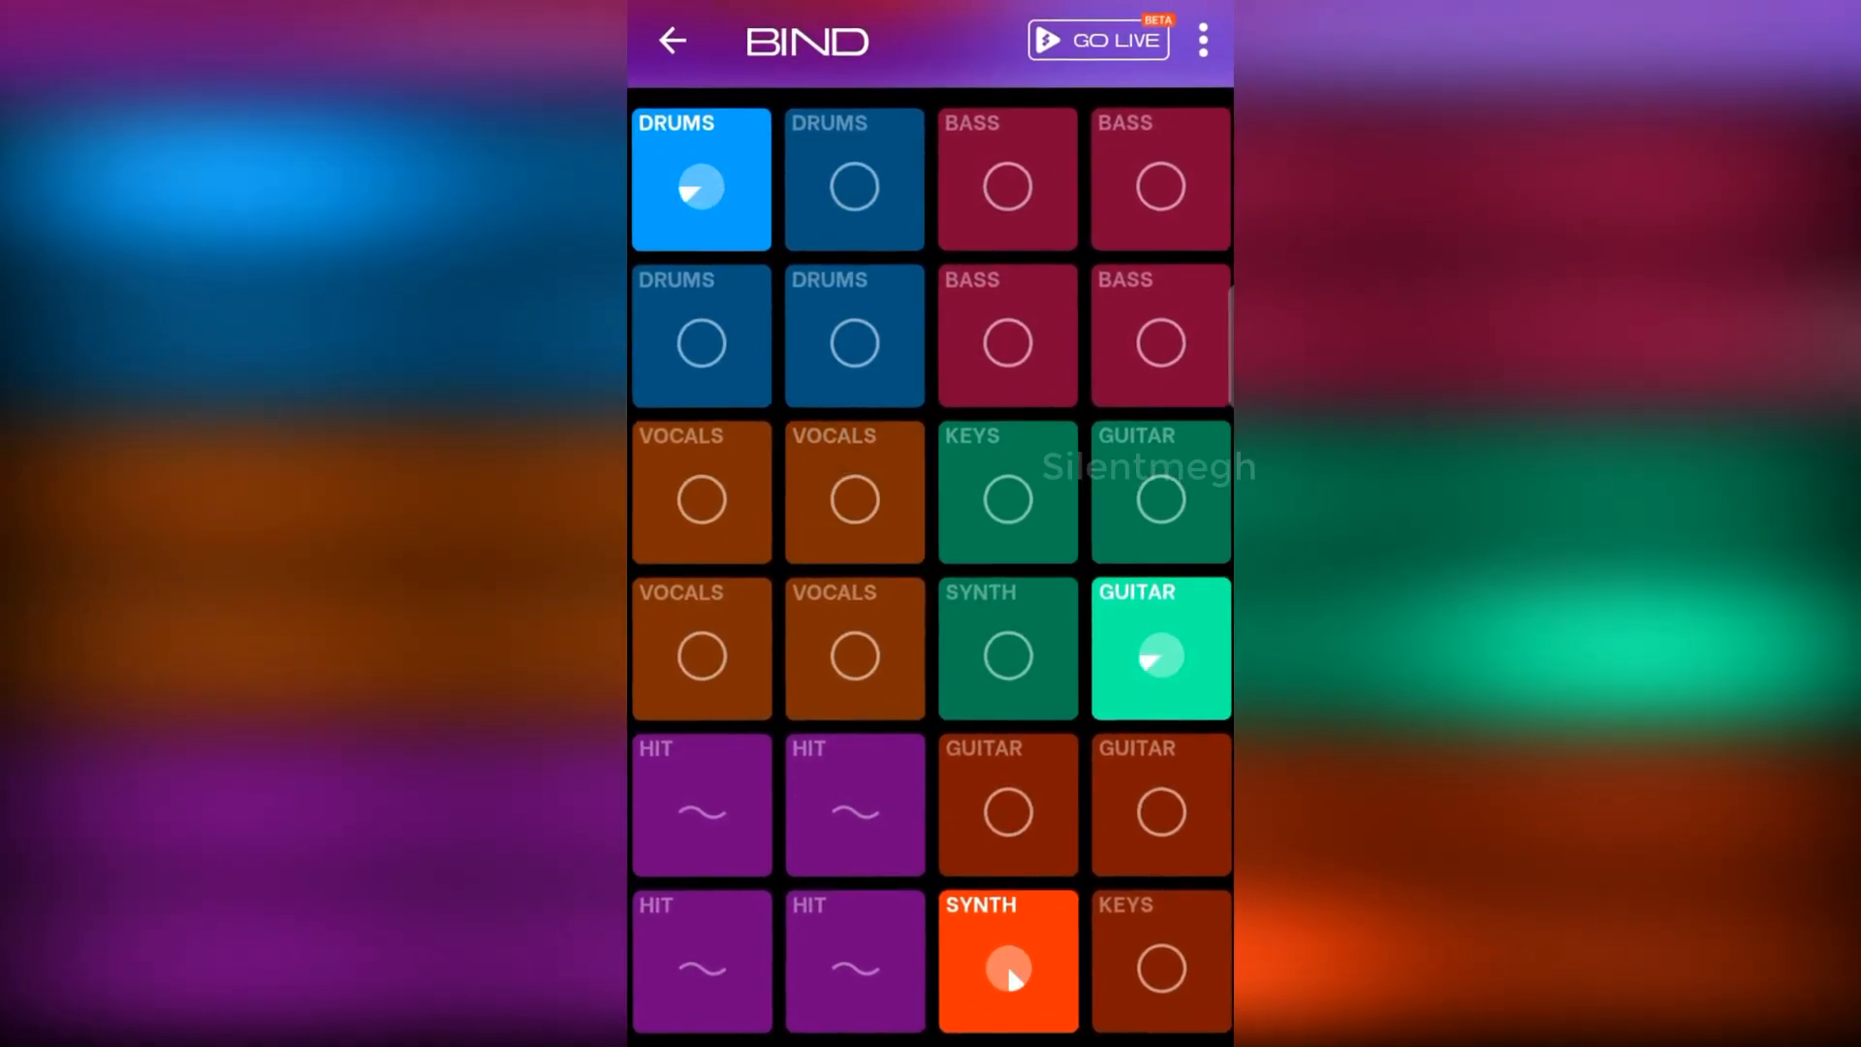
pyautogui.click(852, 493)
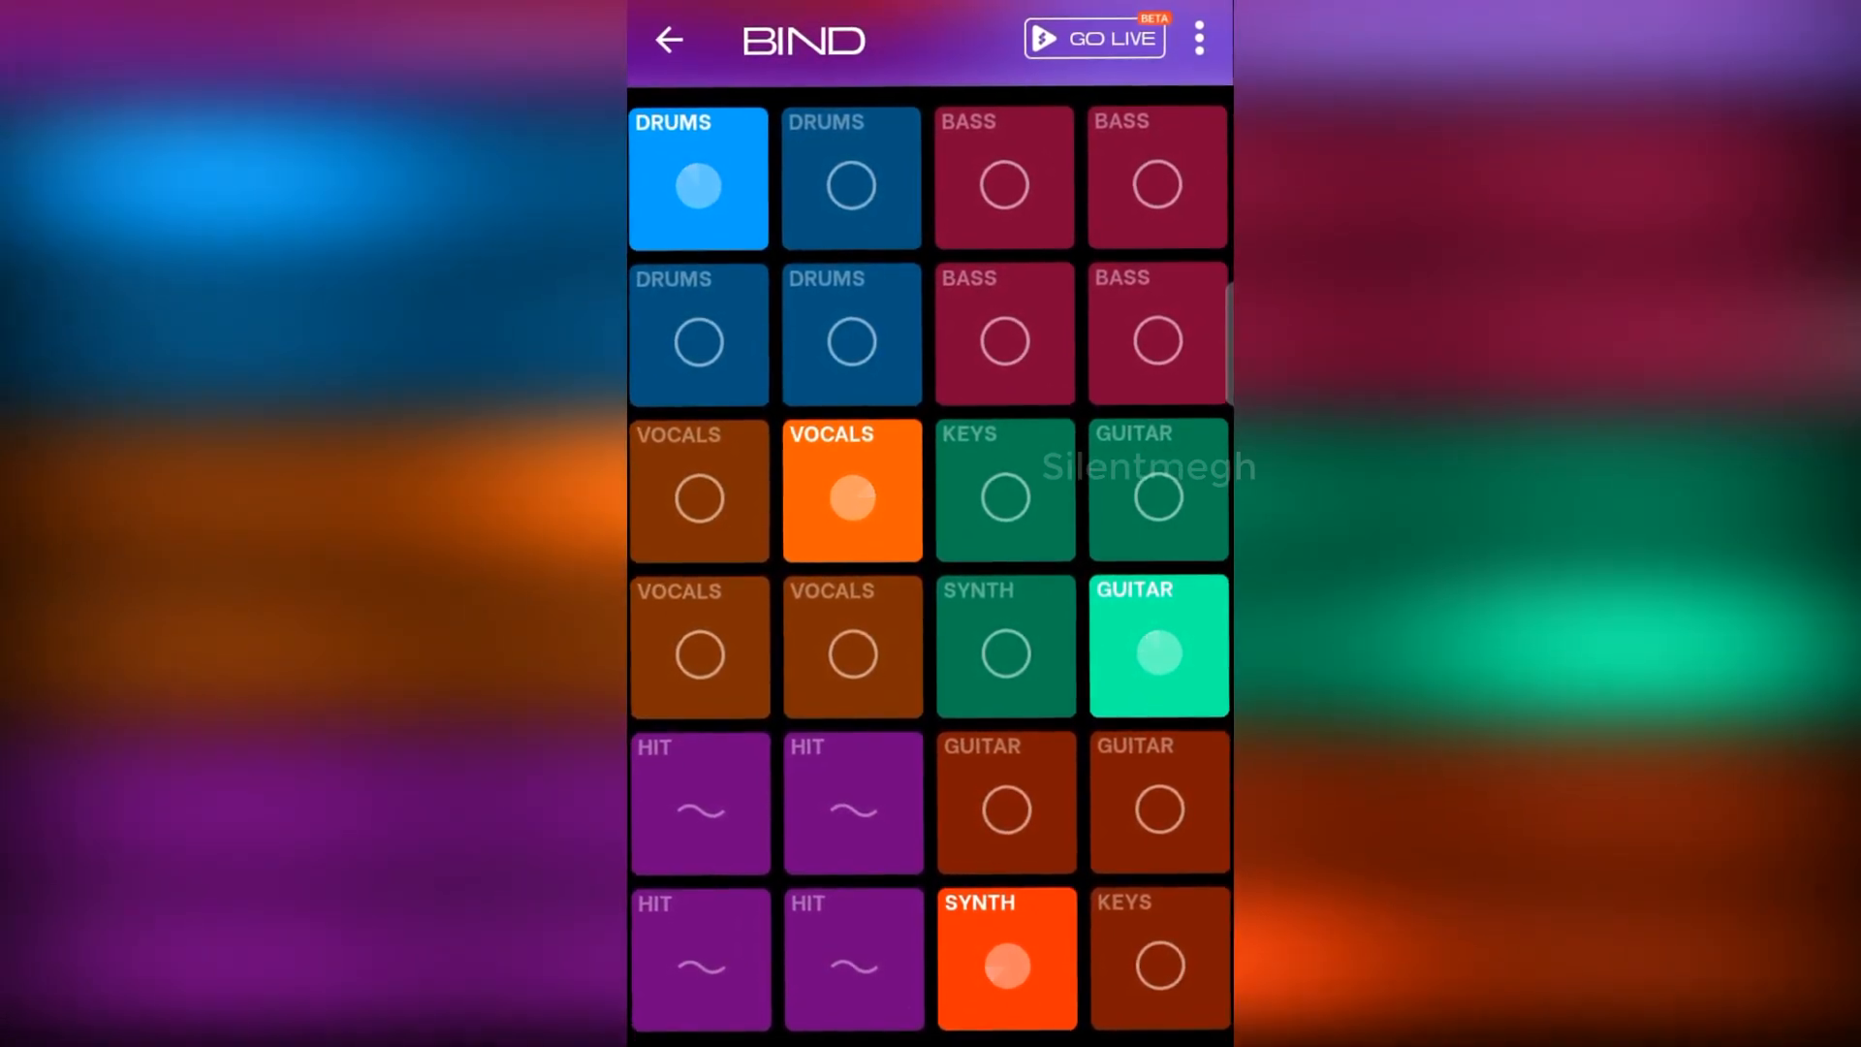